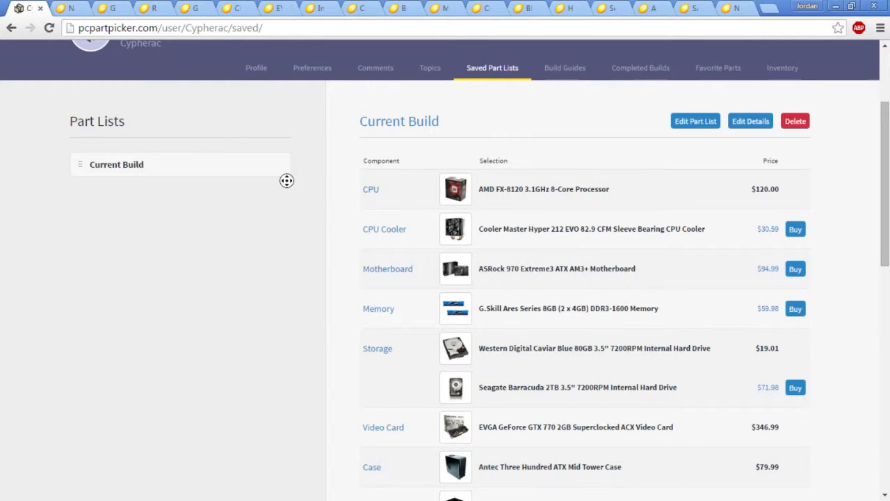
Scroll the Current Build part list down to the Custom entry and $1739.27 total
{"action": "scroll", "scroll_direction": "down", "scroll_amount": 3}
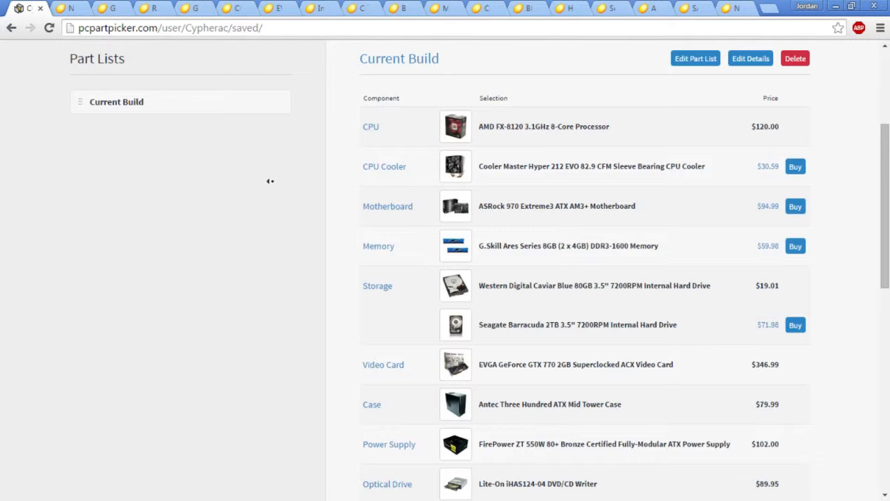
{"action": "scroll", "scroll_direction": "down", "scroll_amount": 3}
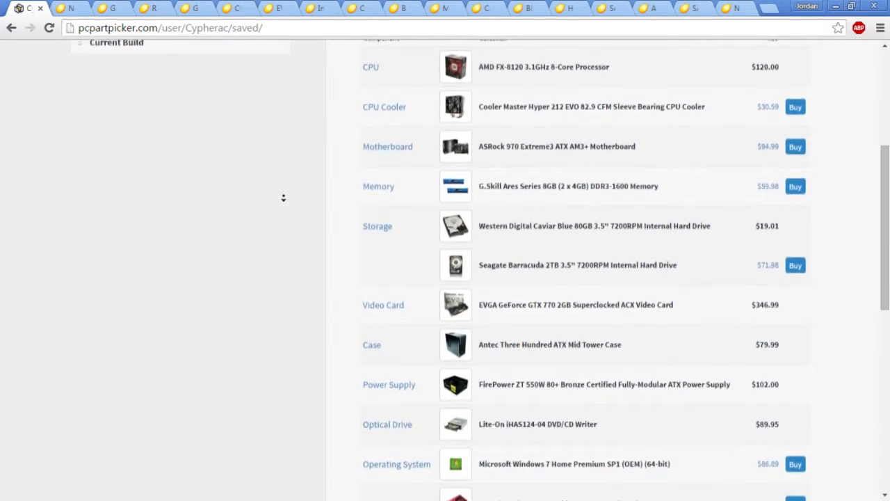
{"action": "scroll", "scroll_direction": "down", "scroll_amount": 3}
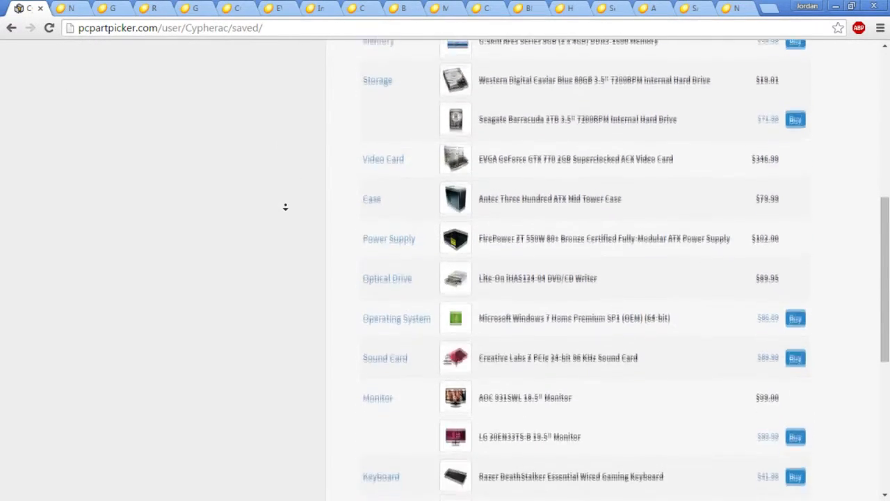
{"action": "scroll", "scroll_direction": "down", "scroll_amount": 3}
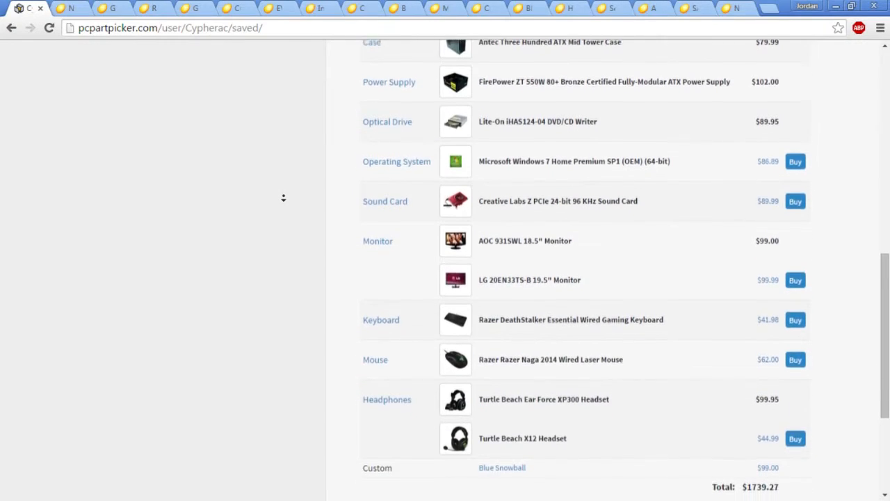
Scroll to the bottom of the saved build showing peripherals and the $1739.27 total
{"action": "scroll", "scroll_direction": "down", "scroll_amount": 3}
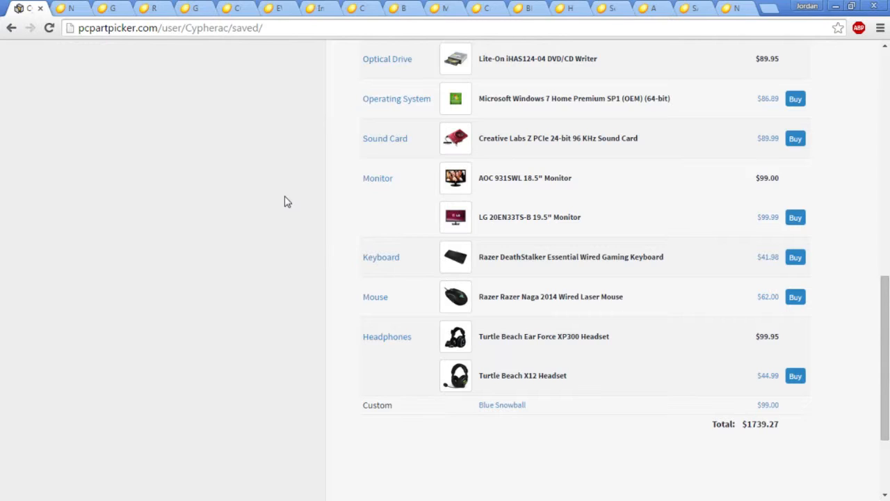
{"action": "mouse_move", "coordinate": [234, 221]}
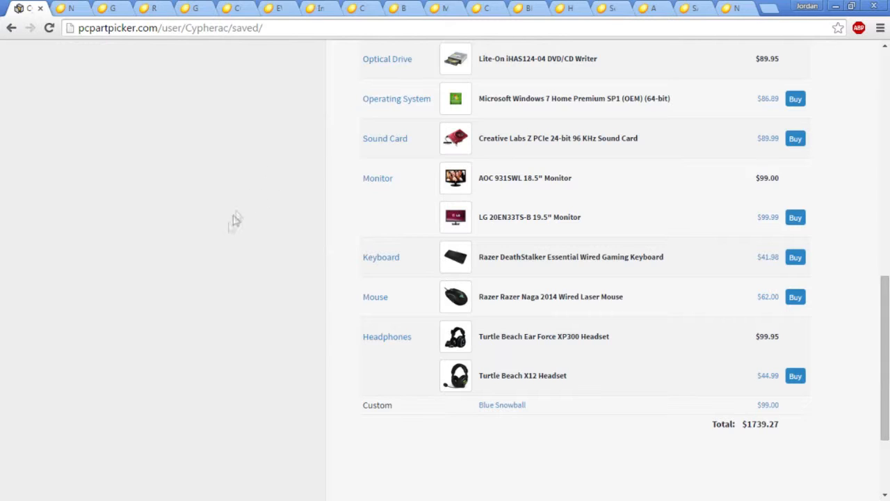
{"action": "mouse_move", "coordinate": [328, 278]}
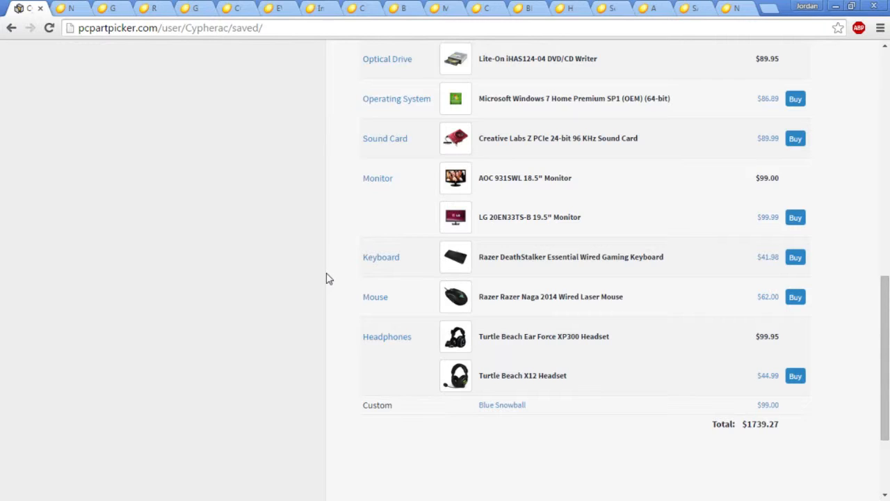
{"action": "mouse_move", "coordinate": [105, 5]}
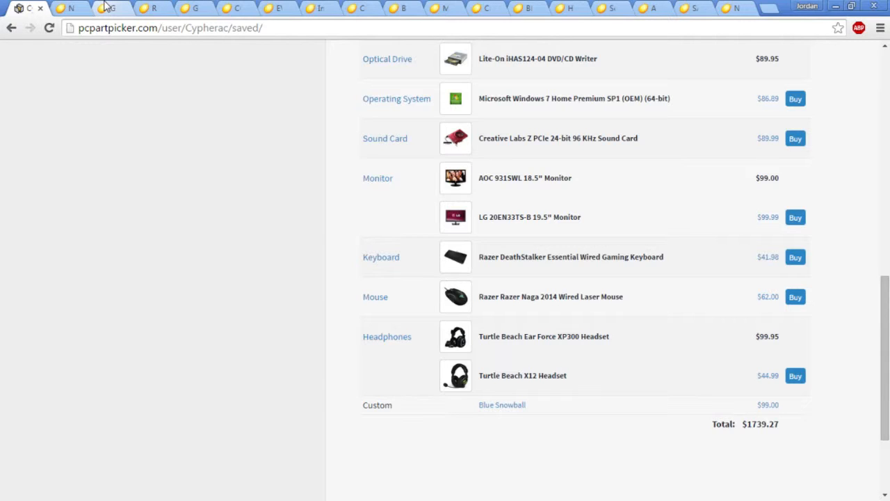
{"action": "left_click", "coordinate": [94, 7]}
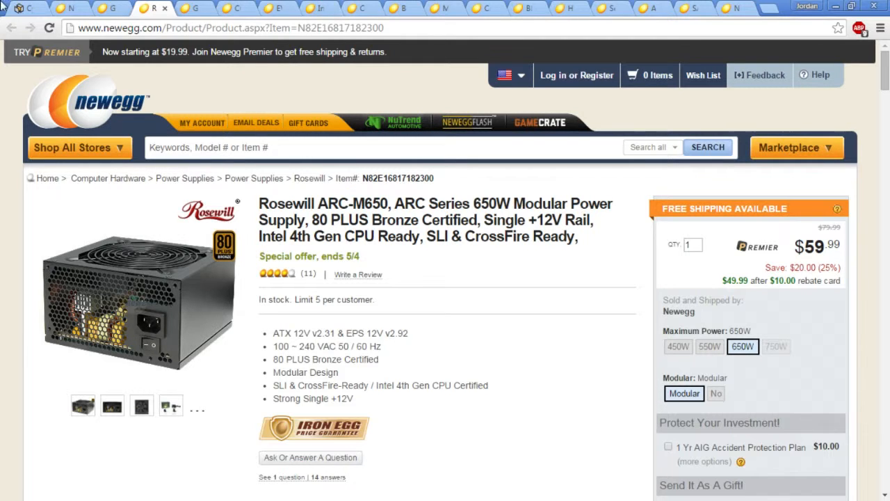
Switch to the G.SKILL Value 16GB DDR3 1600 memory kit page, $99.99 in stock
{"action": "left_click", "coordinate": [197, 8]}
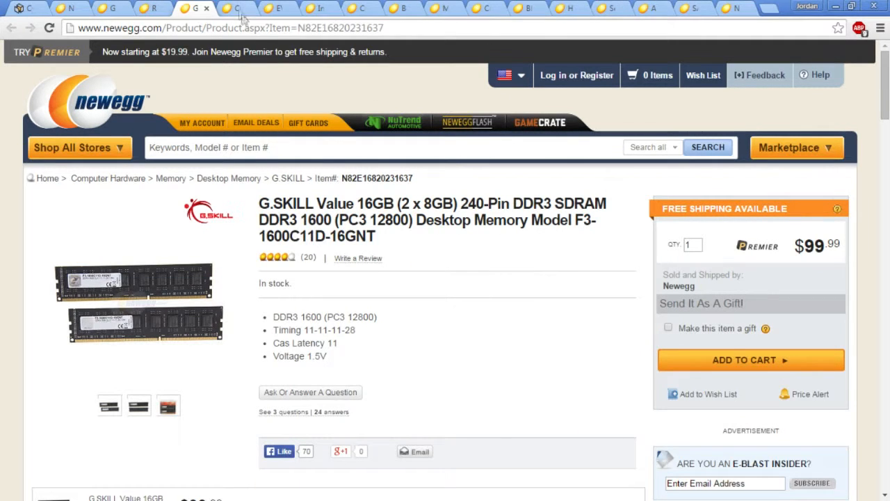
Switch to the CORSAIR Hydro Series H50 liquid CPU cooler page, $59.99 in stock
{"action": "left_click", "coordinate": [230, 8]}
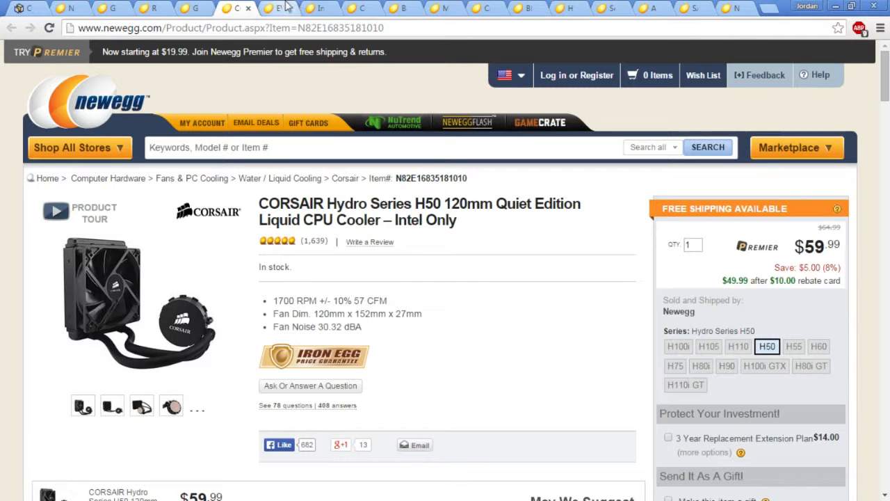
Switch to the EVGA GeForce GTX 970 4GB video card page, $329.99 in stock
{"action": "left_click", "coordinate": [269, 8]}
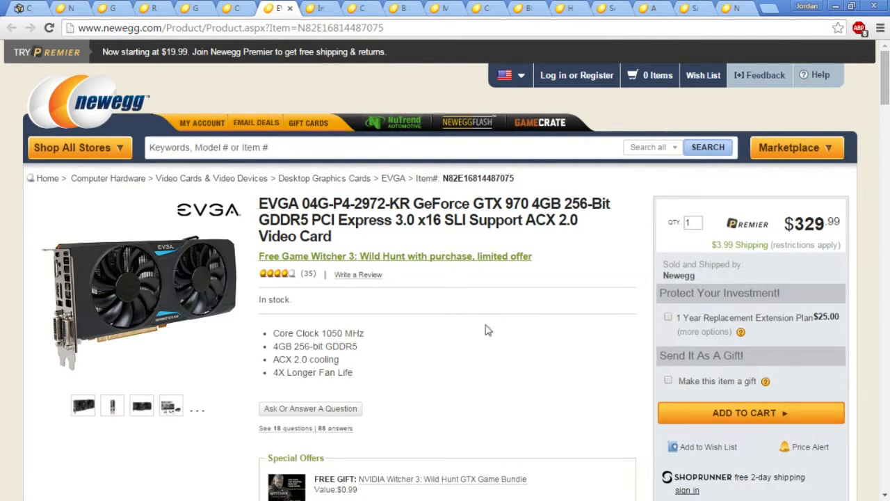
{"action": "mouse_move", "coordinate": [76, 337]}
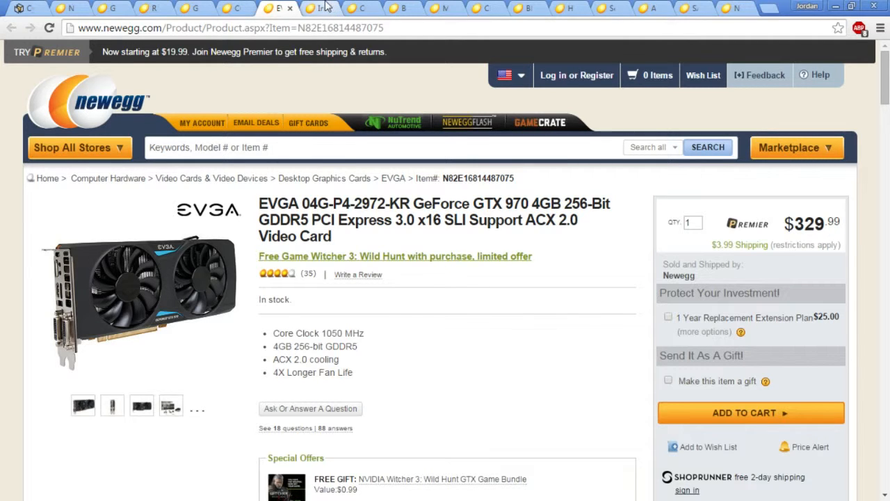
Switch to the Intel Core i5-4690K Devil's Canyon processor page, $239.99 in stock
{"action": "left_click", "coordinate": [320, 7]}
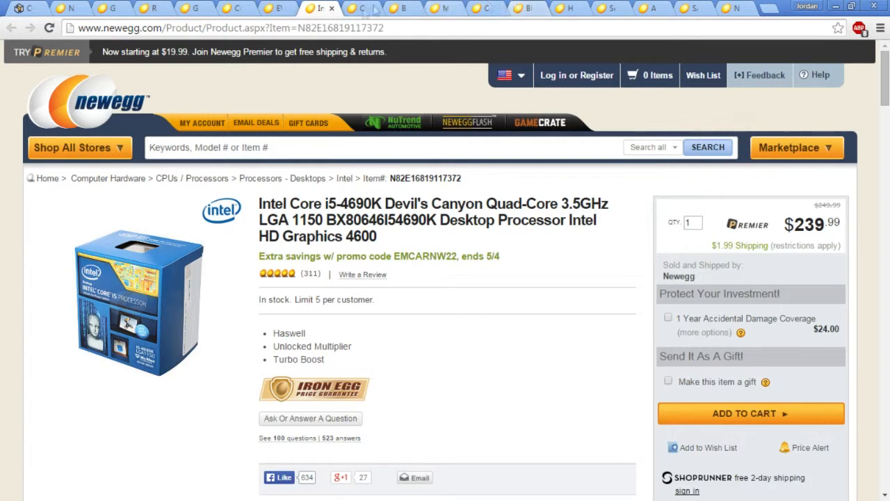
{"action": "left_click", "coordinate": [360, 8]}
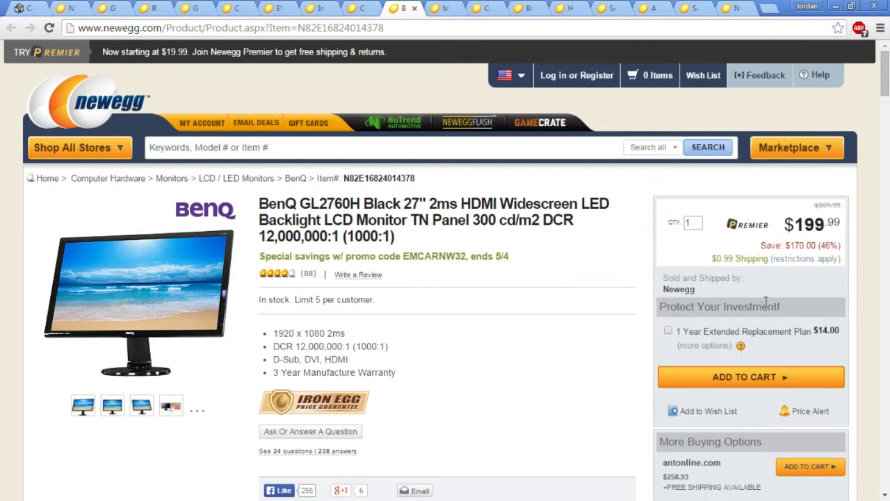
{"action": "mouse_move", "coordinate": [633, 278]}
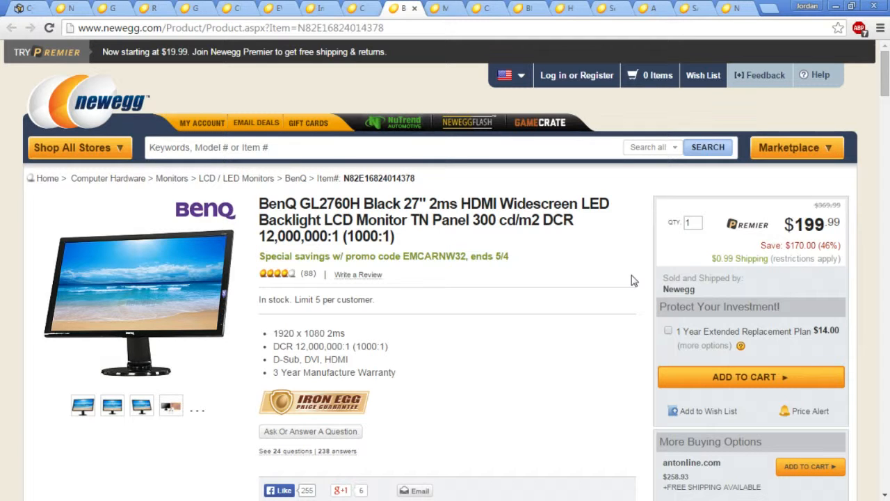
{"action": "mouse_move", "coordinate": [372, 364]}
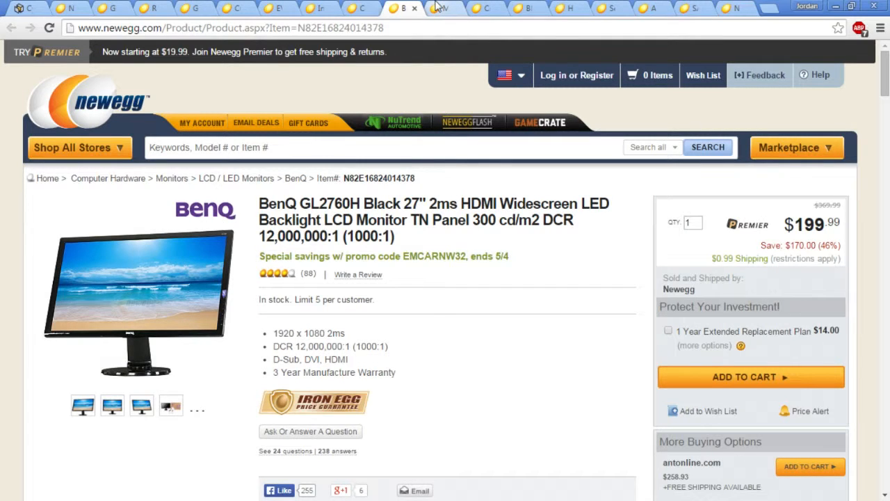
Switch to the Microsoft Windows 7 Home Premium SP1 64-Bit OEM page, $99.99 in stock
{"action": "left_click", "coordinate": [441, 7]}
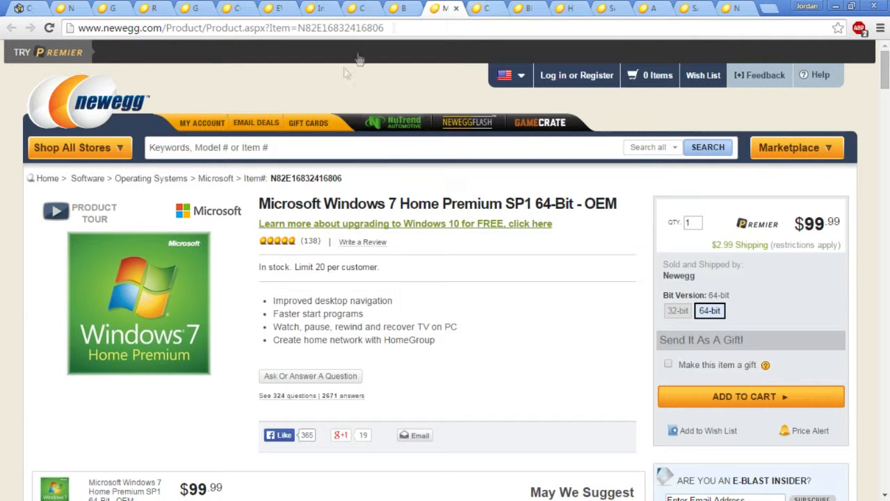
Switch to the Snowball iCE USB Microphone page, $49.00 in stock
{"action": "left_click", "coordinate": [485, 8]}
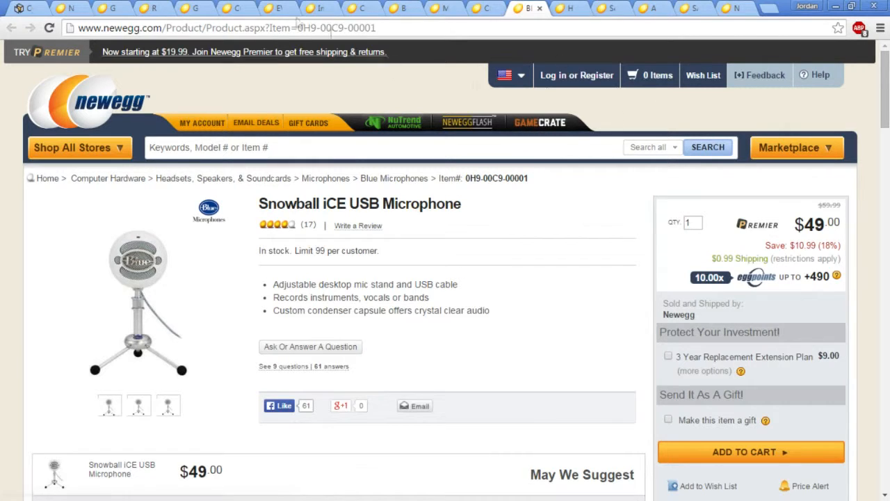
Switch to the HyperX Cloud Stereo Gaming Headset black page, $69.99 in stock
{"action": "left_click", "coordinate": [570, 7]}
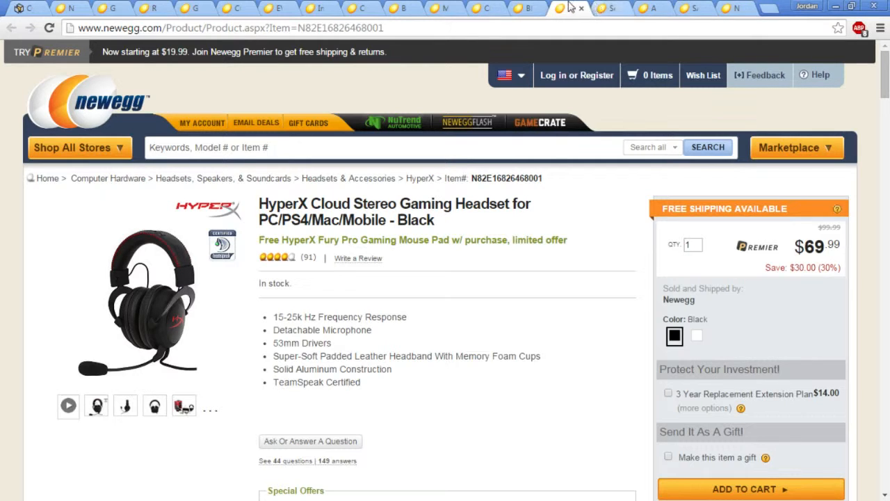
Switch to the Seagate Barracuda 2TB 7200 RPM hard drive page, $76.99 in stock
{"action": "left_click", "coordinate": [563, 7]}
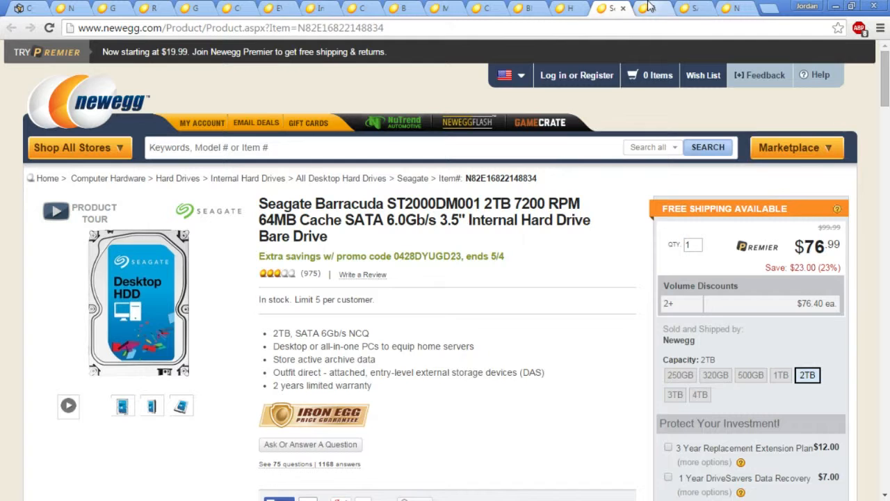
Switch to the next browser tab showing the NZXT Source 210 Elite case at $49.99
{"action": "left_click", "coordinate": [653, 7]}
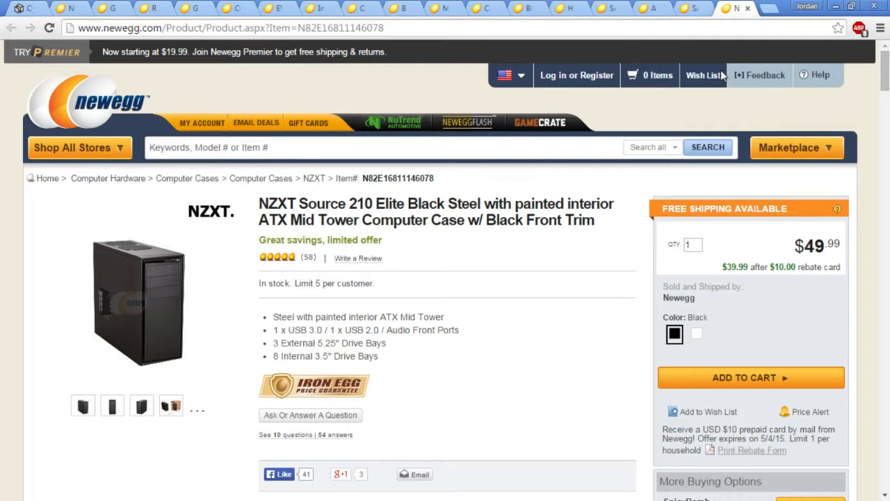
{"action": "mouse_move", "coordinate": [122, 302]}
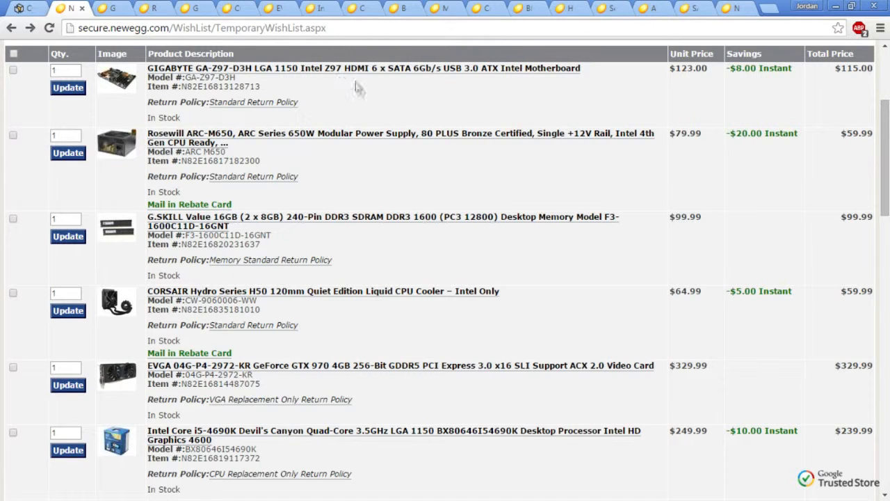
Scroll the wish list down to its final entries, the SSD, DVD burner and NZXT case, subtotal $1,655.86
{"action": "scroll", "scroll_direction": "down", "scroll_amount": 3}
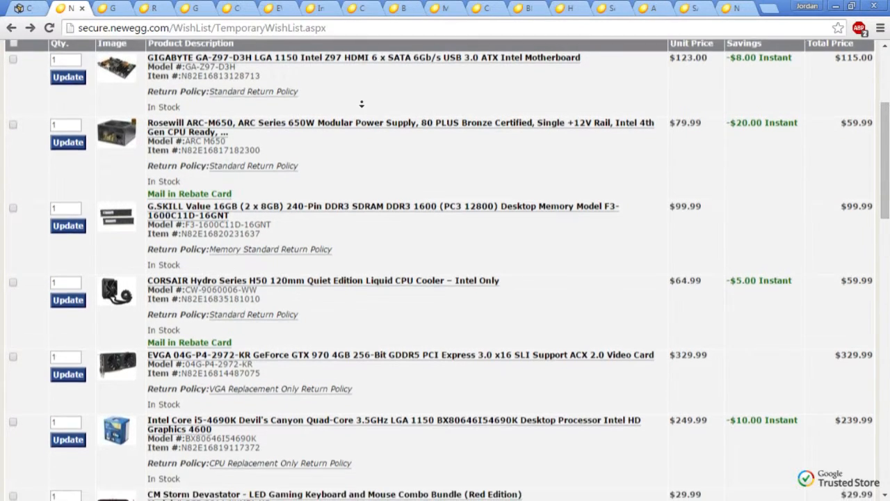
{"action": "scroll", "scroll_direction": "down", "scroll_amount": 3}
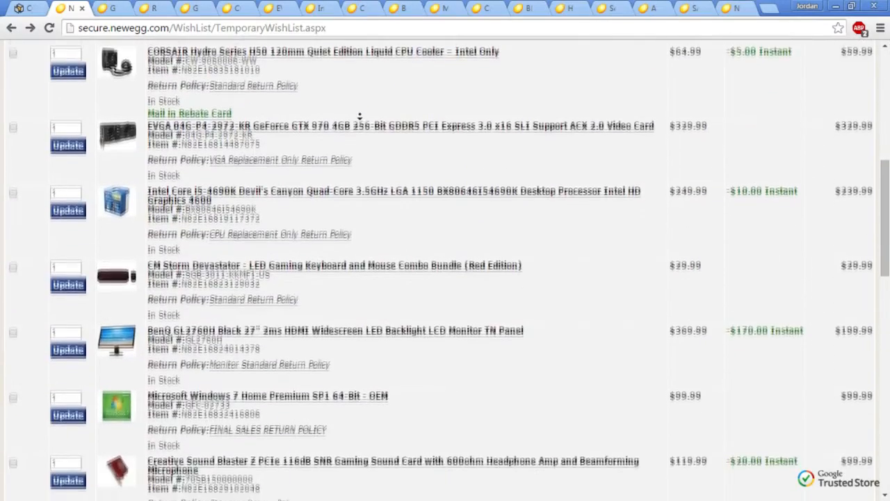
{"action": "scroll", "scroll_direction": "down", "scroll_amount": 3}
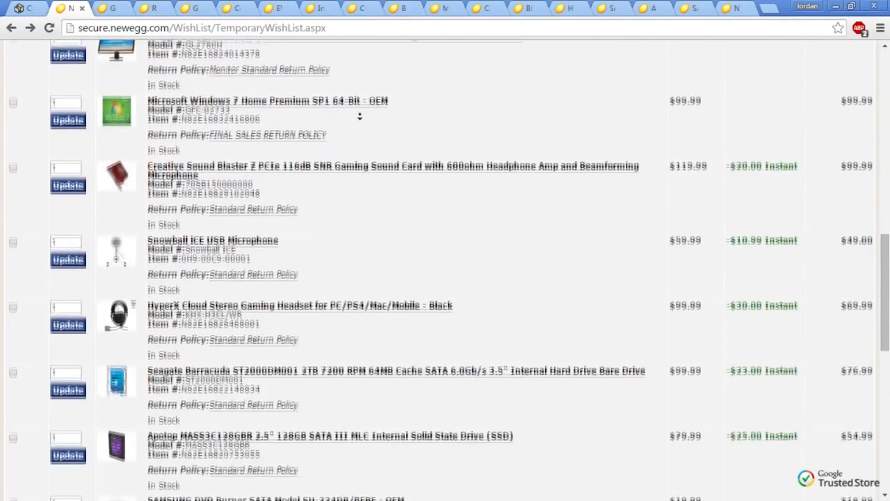
{"action": "scroll", "scroll_direction": "down", "scroll_amount": 3}
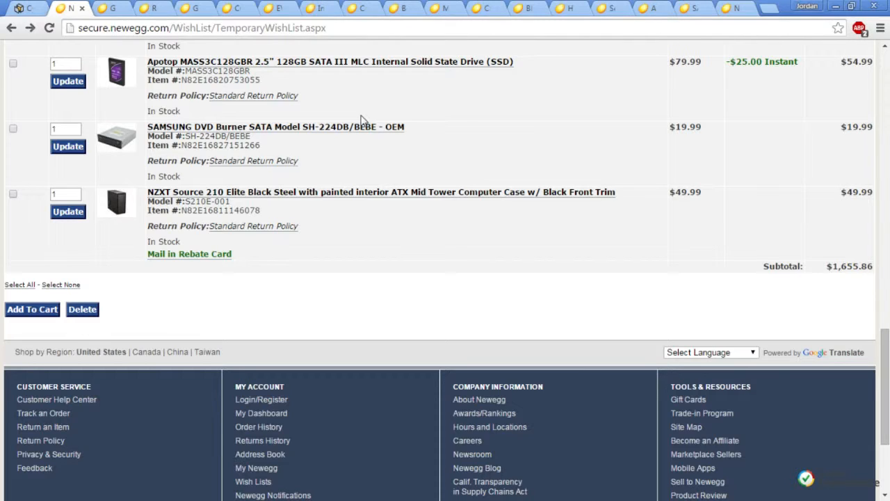
{"action": "mouse_move", "coordinate": [374, 69]}
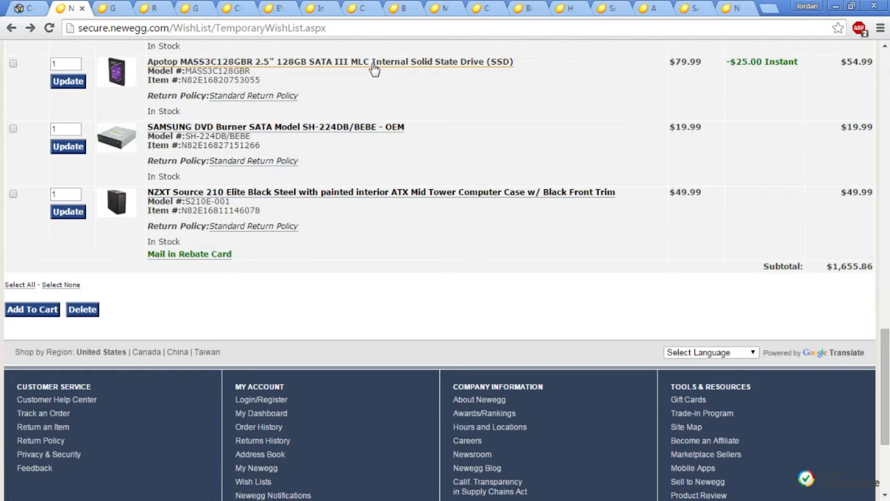
{"action": "mouse_move", "coordinate": [428, 183]}
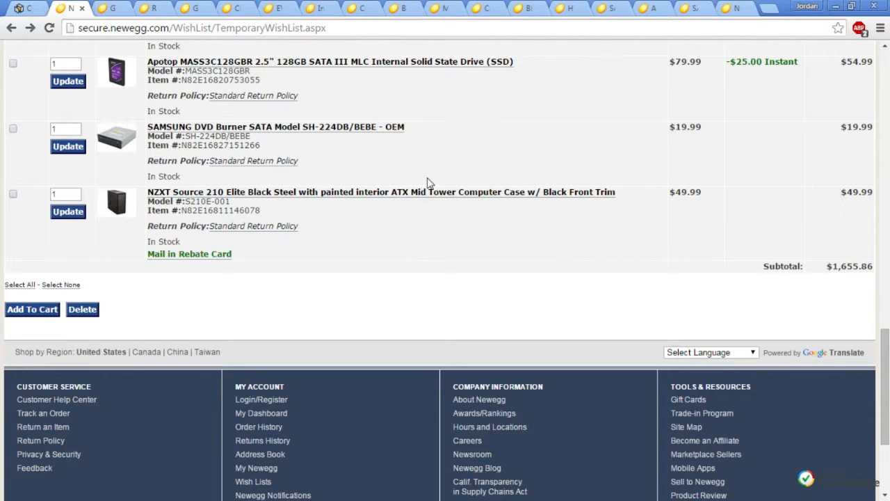